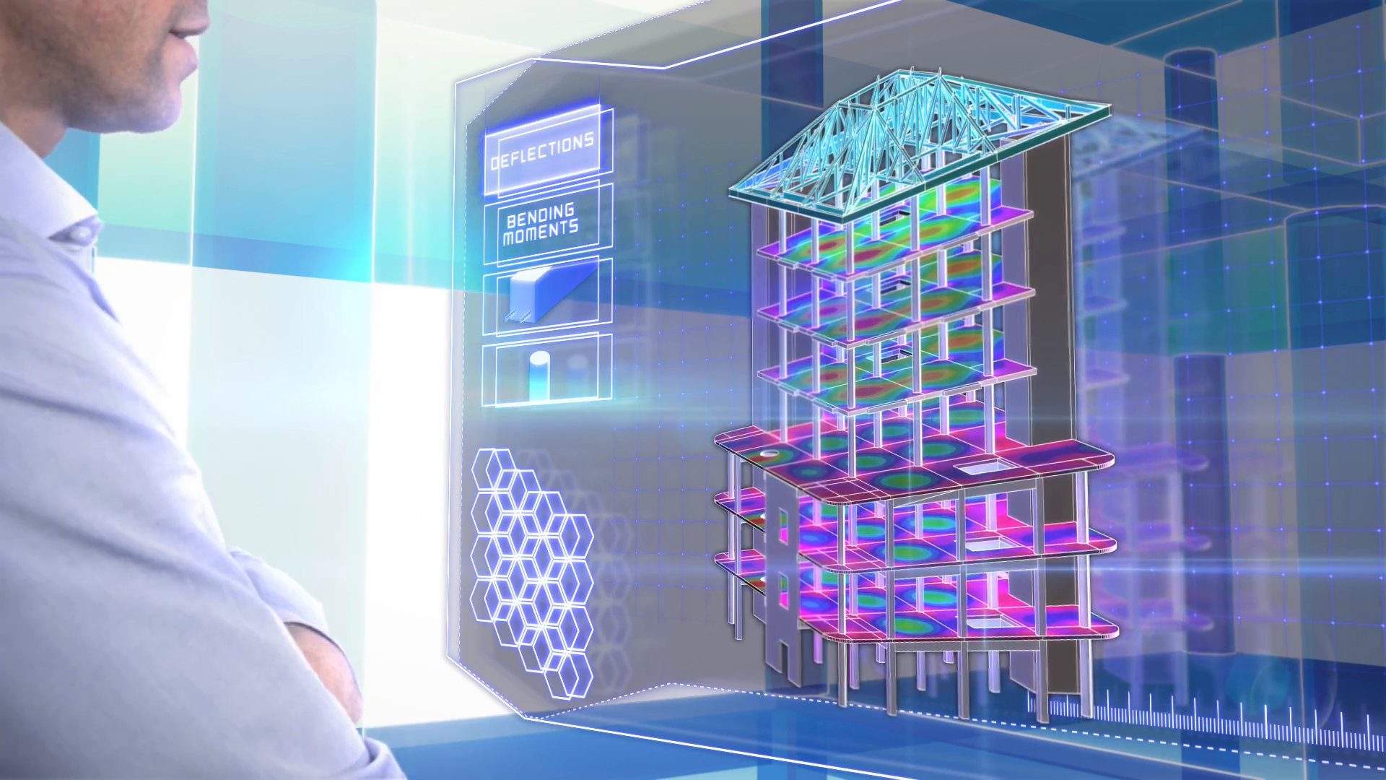
pyautogui.click(544, 223)
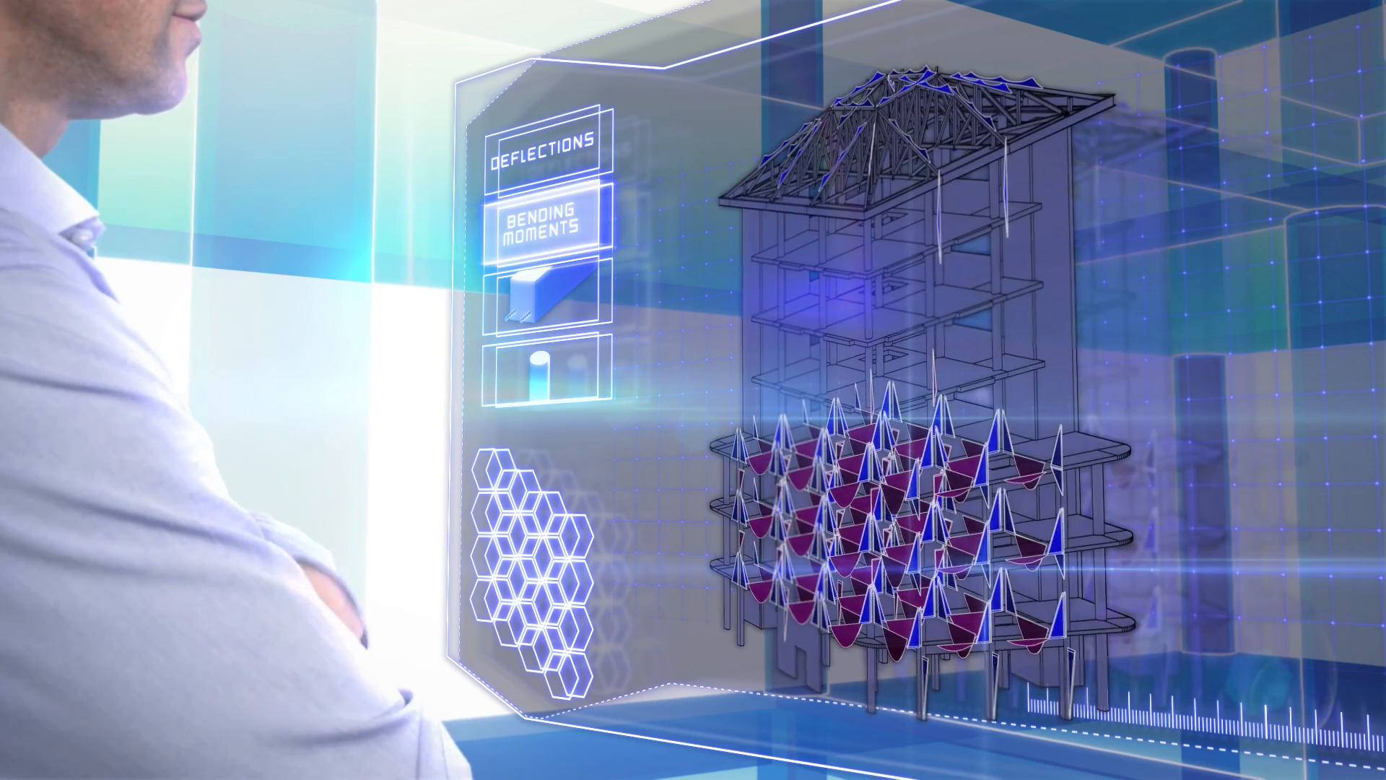